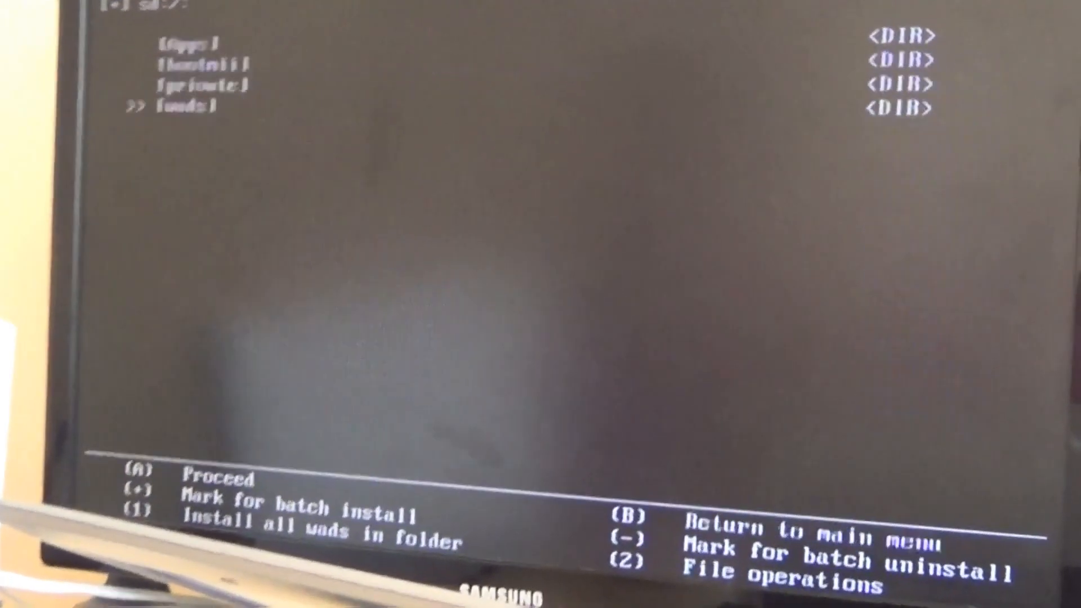
- Back out of the SD card folder list to the Multi-Mod Manager main menu (B)
key(b)
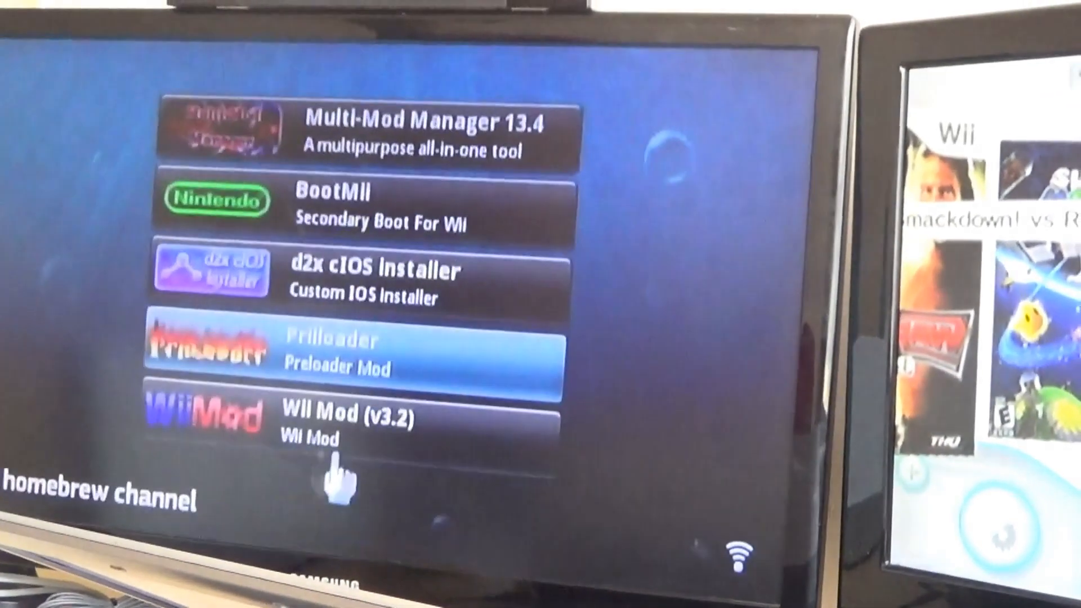
- Launch the Priiloader entry from the Homebrew Channel app list
click(351, 355)
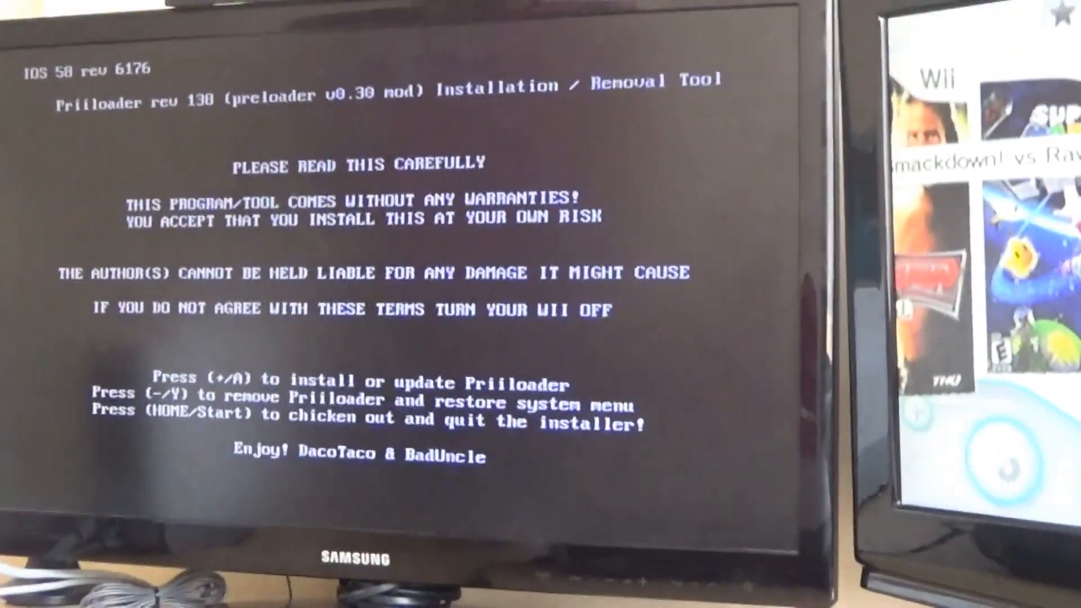